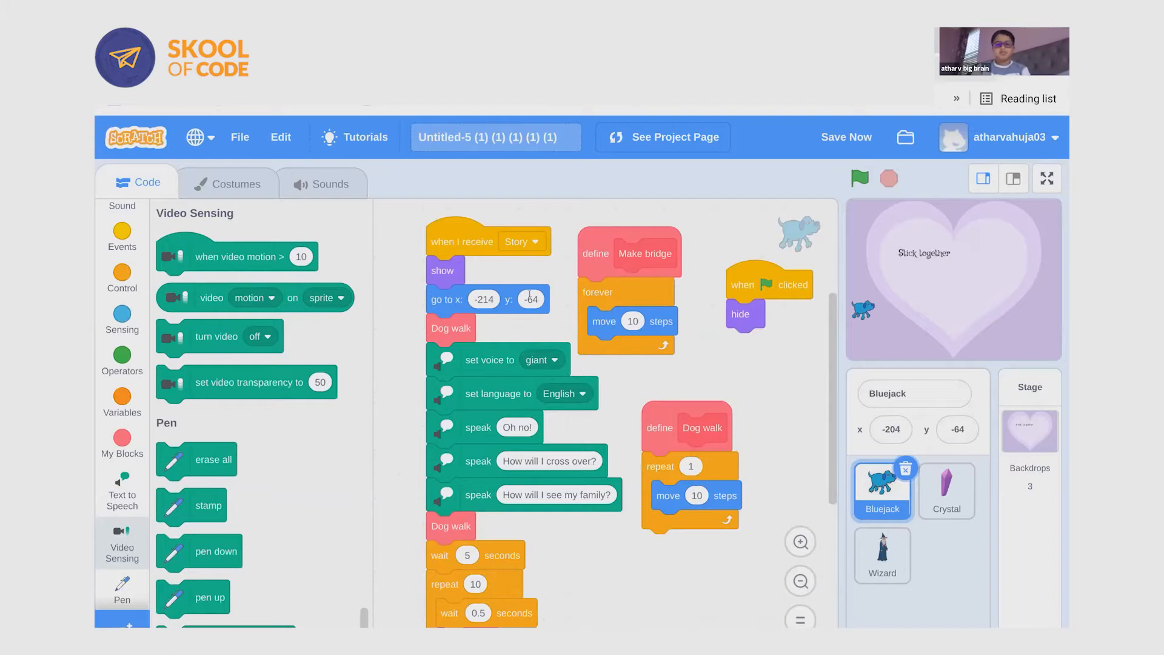
pyautogui.moveTo(564, 298)
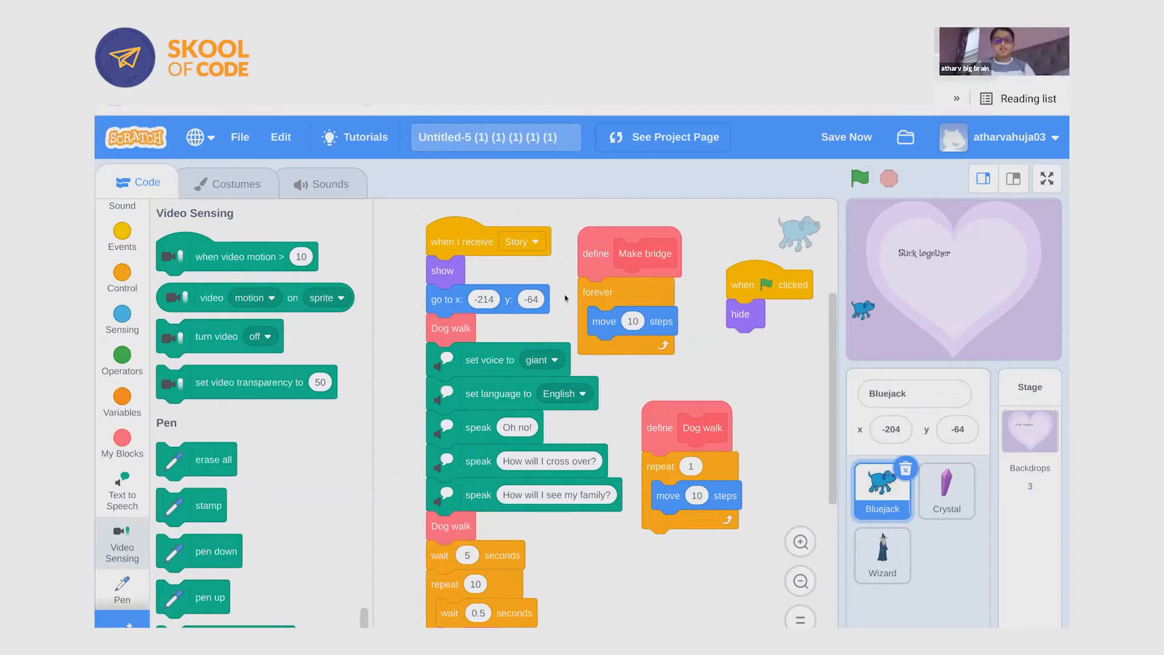
# Step: Make the Rays backdrop ('Once upon a time') the stage's current backdrop
pyautogui.moveTo(595, 253); pyautogui.dragTo(623, 250)
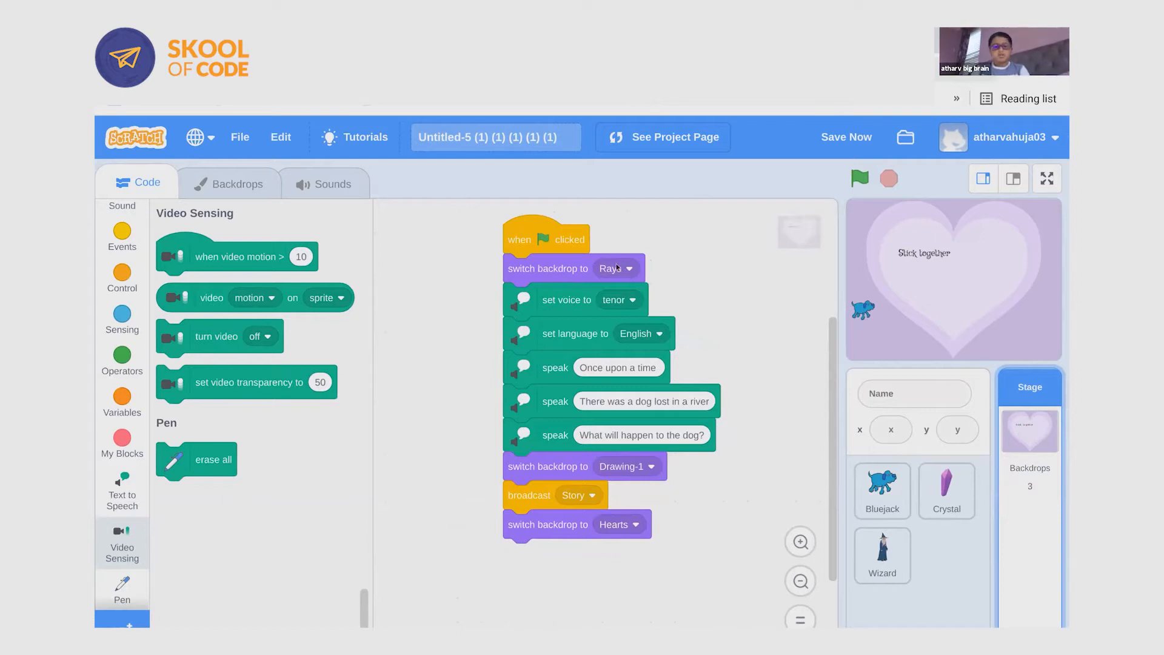
pyautogui.moveTo(521, 250)
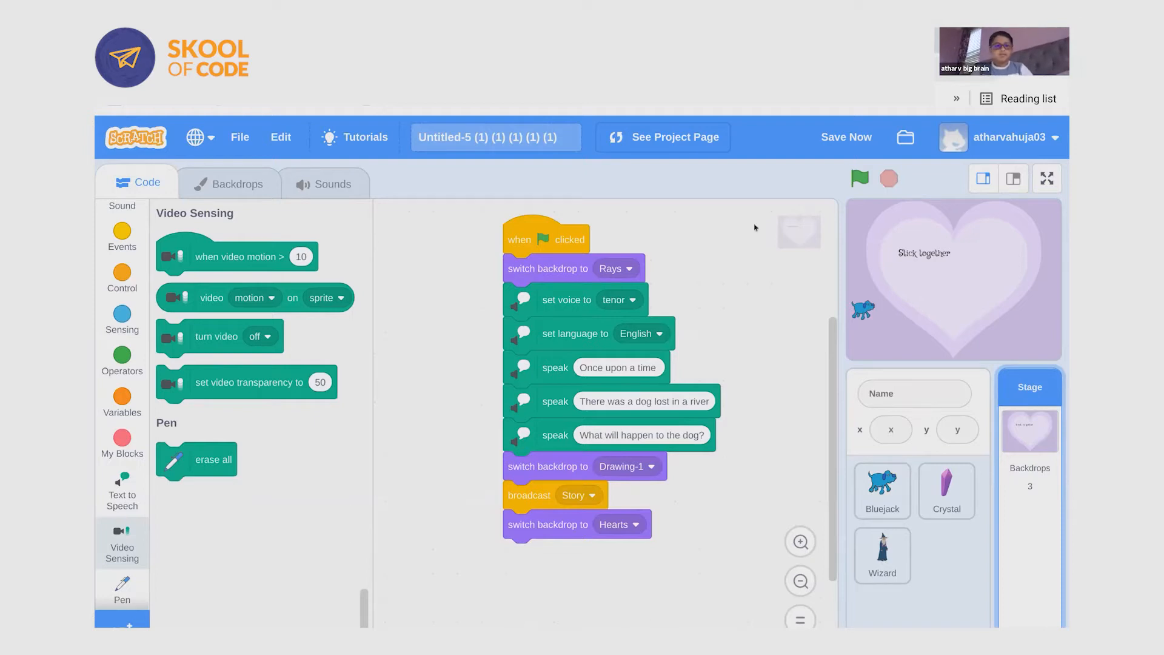
pyautogui.click(238, 183)
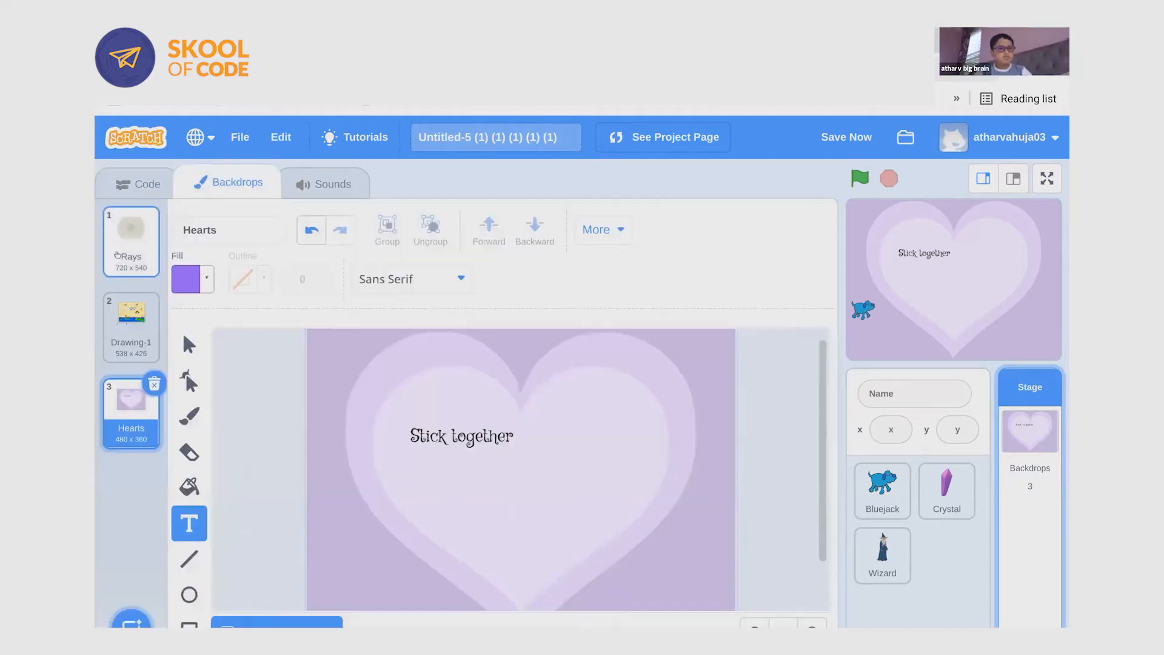
pyautogui.click(131, 234)
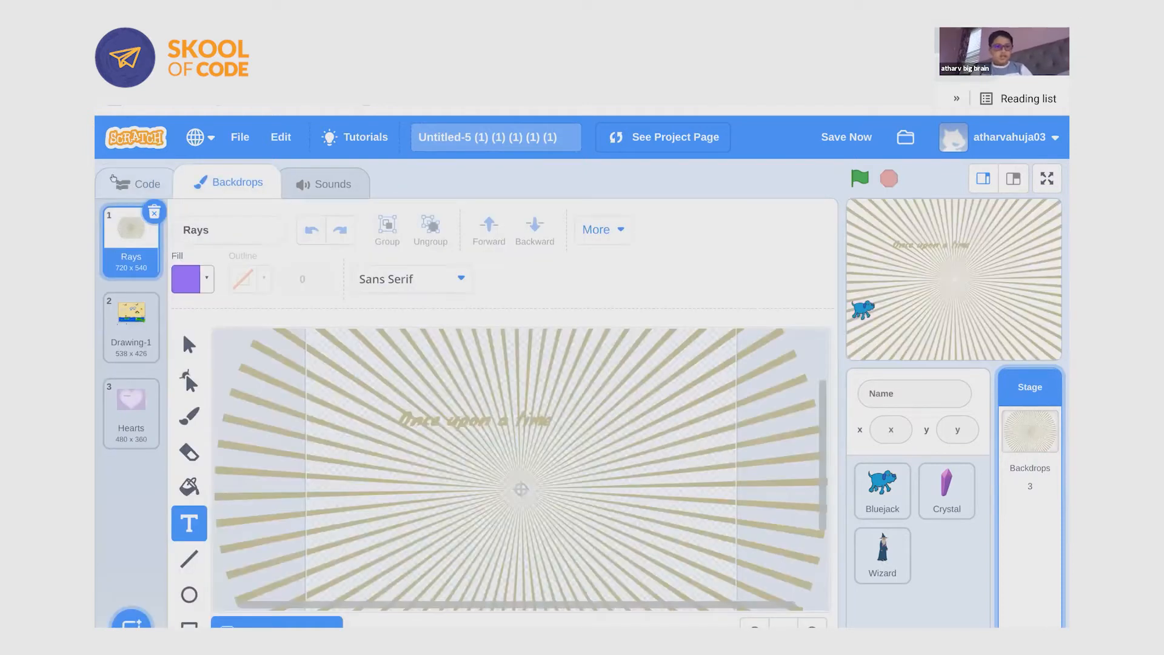
pyautogui.click(146, 182)
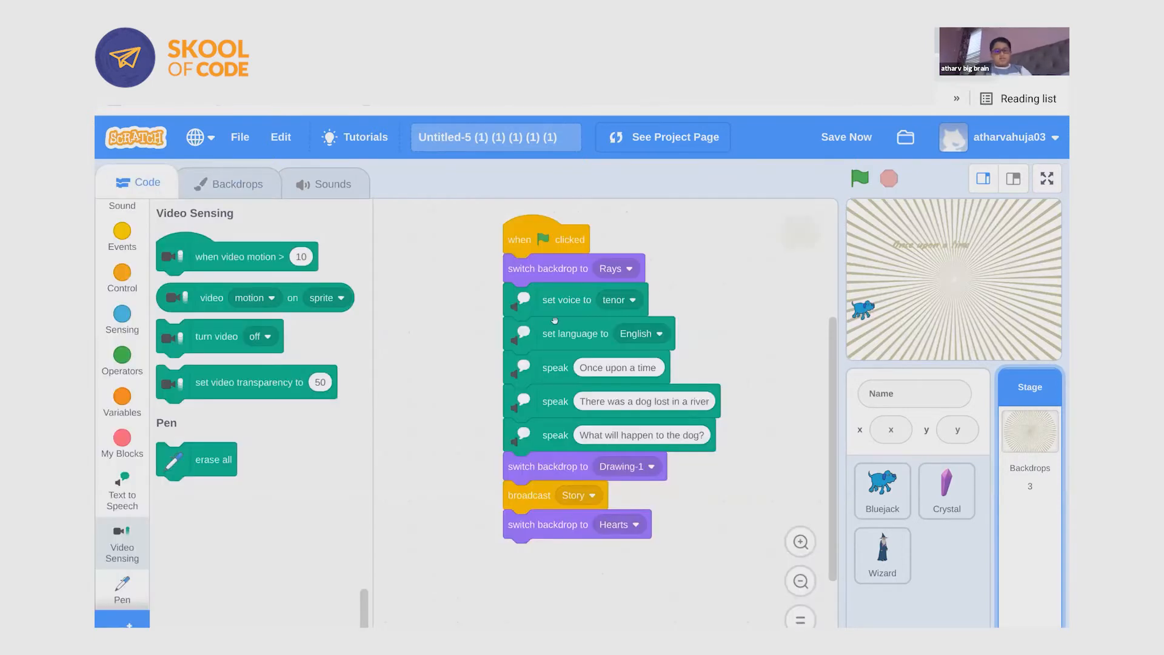
pyautogui.moveTo(550, 350)
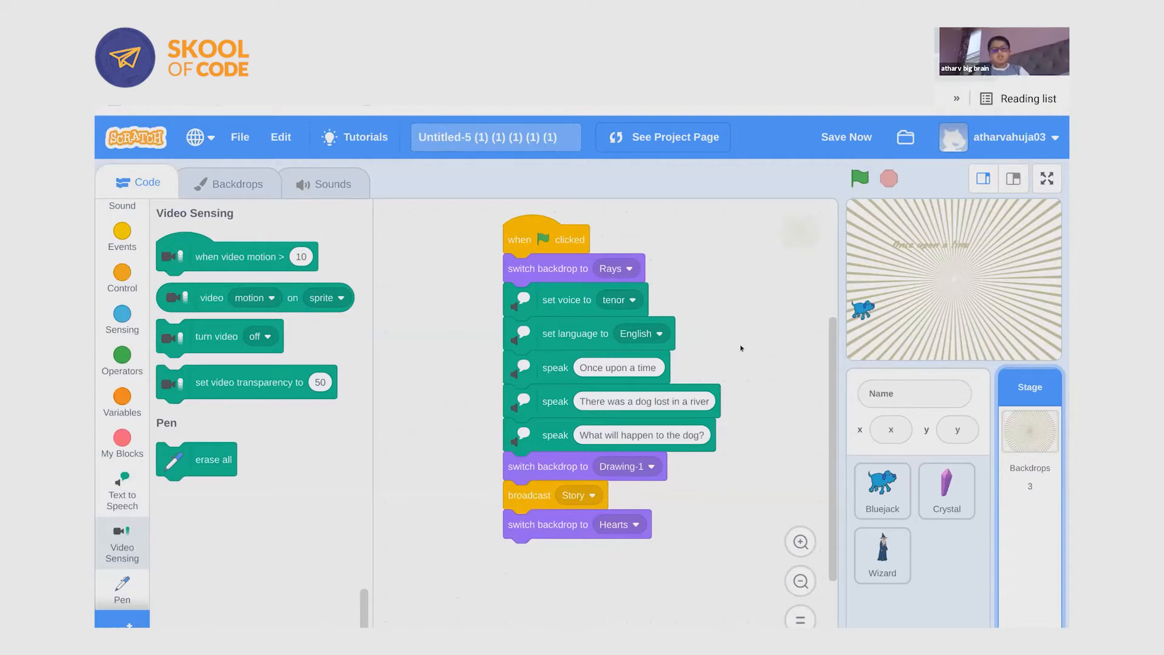
pyautogui.moveTo(488, 480)
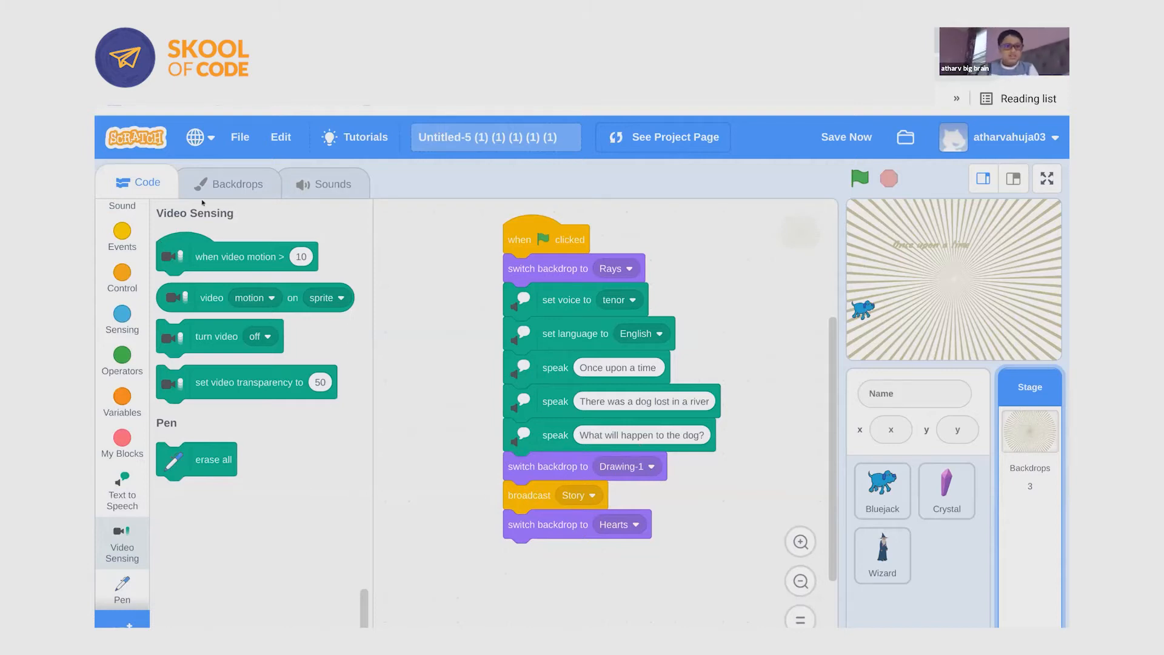
# Step: Switch the stage to the Drawing-1 river backdrop and look at the stage script
pyautogui.click(236, 183)
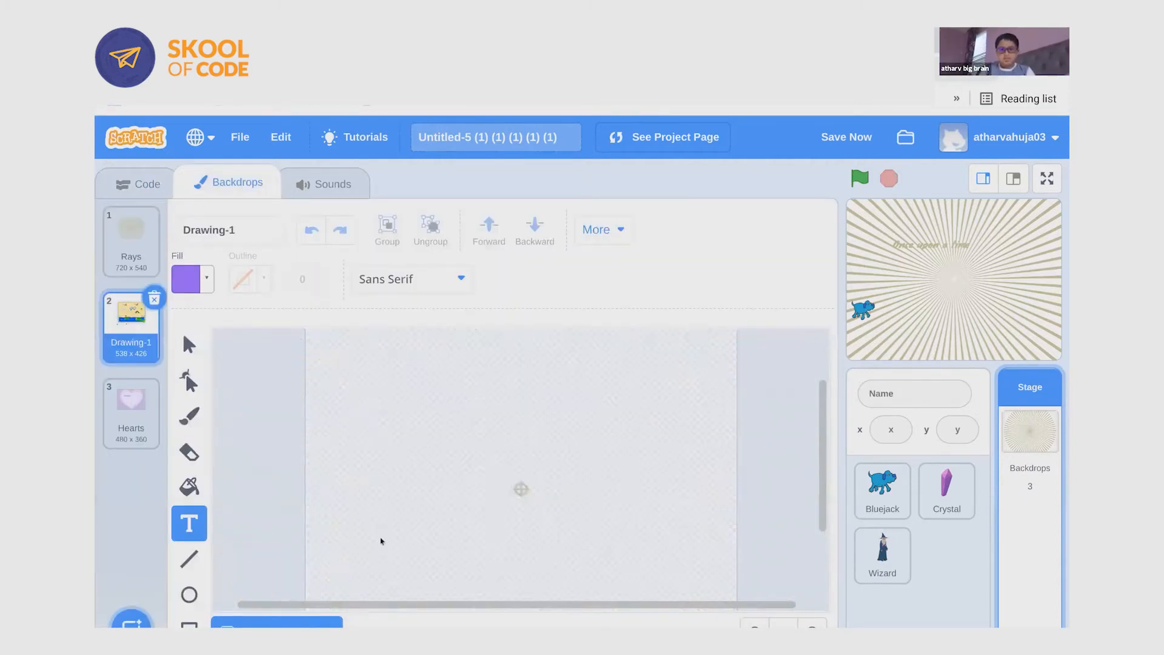
pyautogui.click(146, 183)
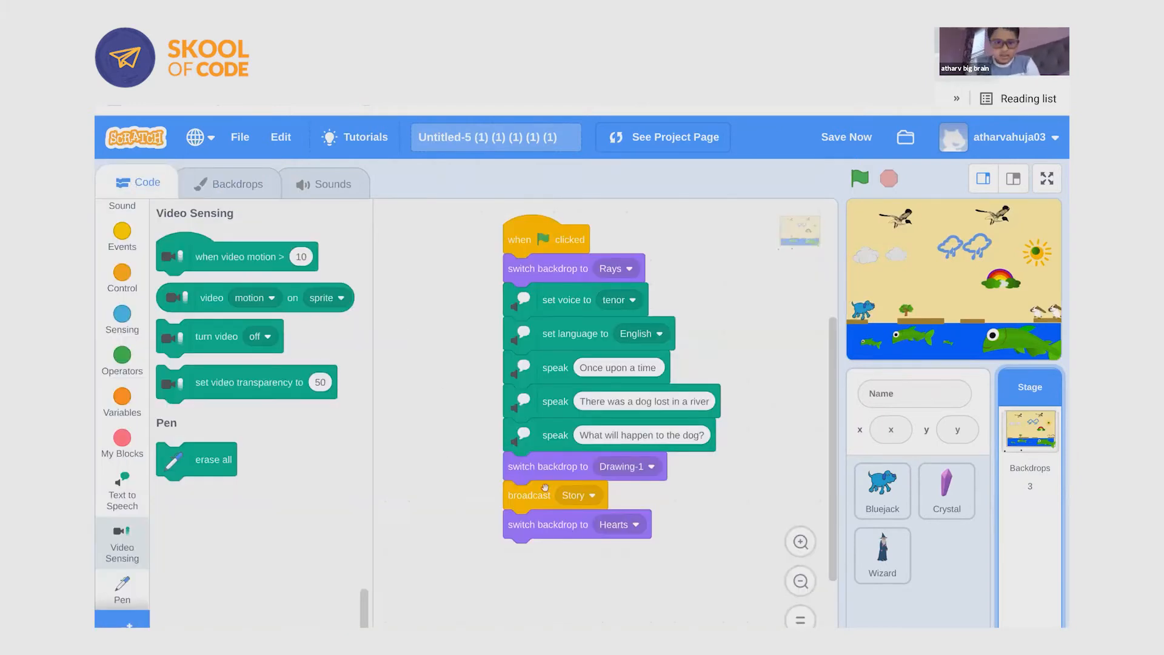
pyautogui.click(881, 491)
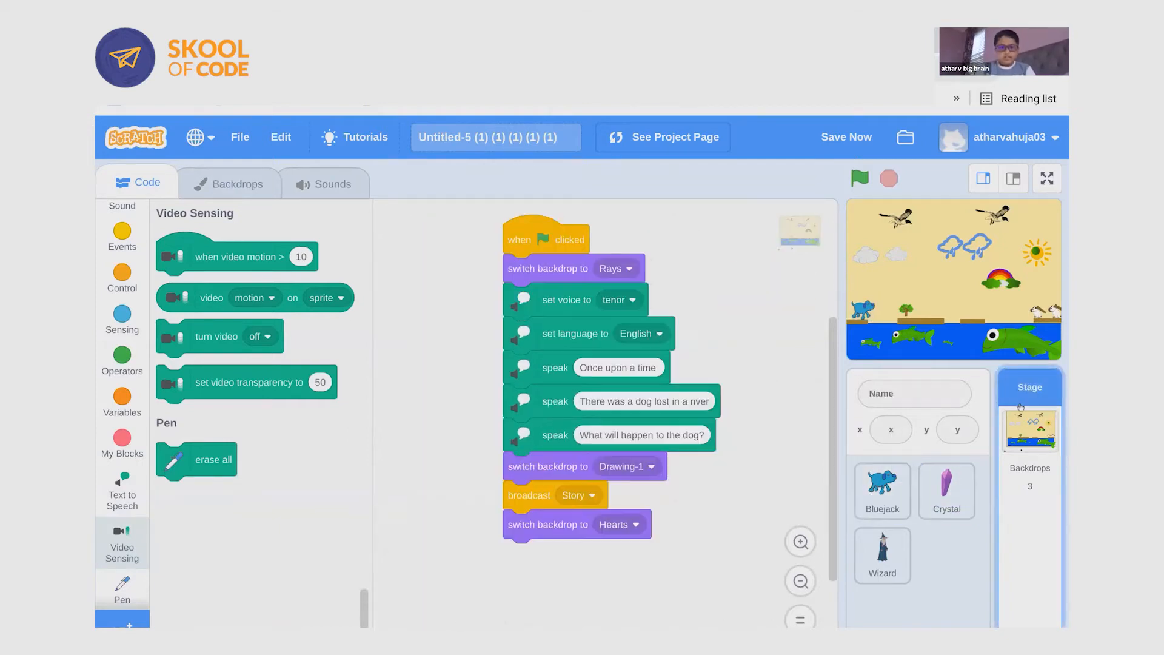
pyautogui.moveTo(270, 199)
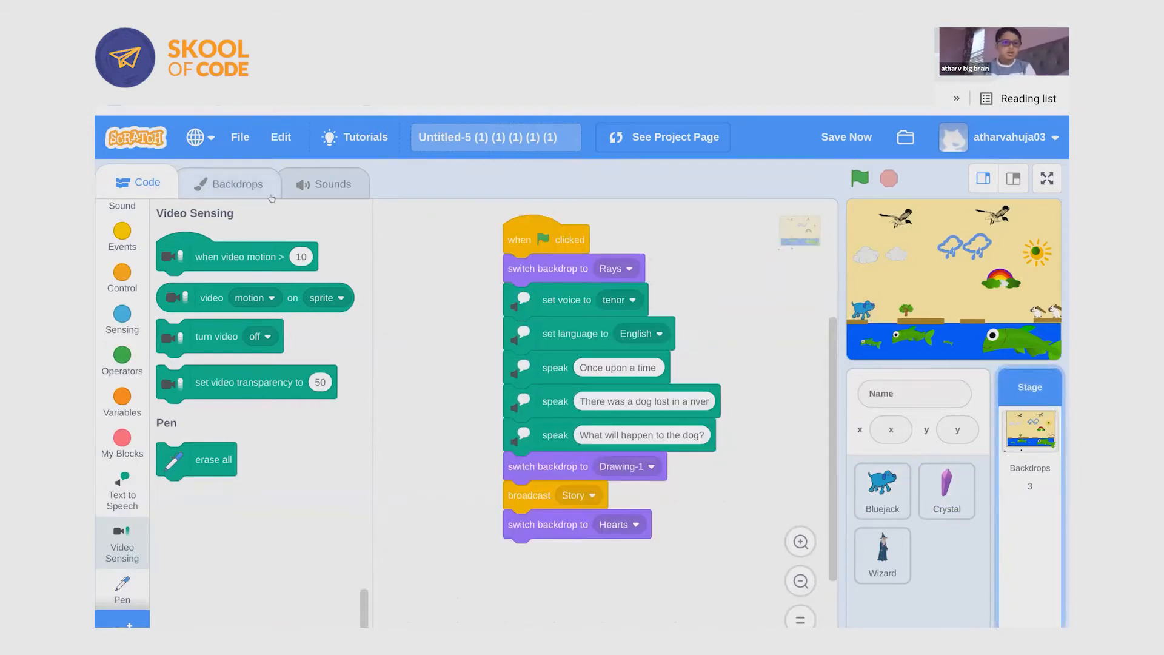
# Step: Review the backdrops again, then show Bluejack's river-crossing scripts
pyautogui.click(237, 183)
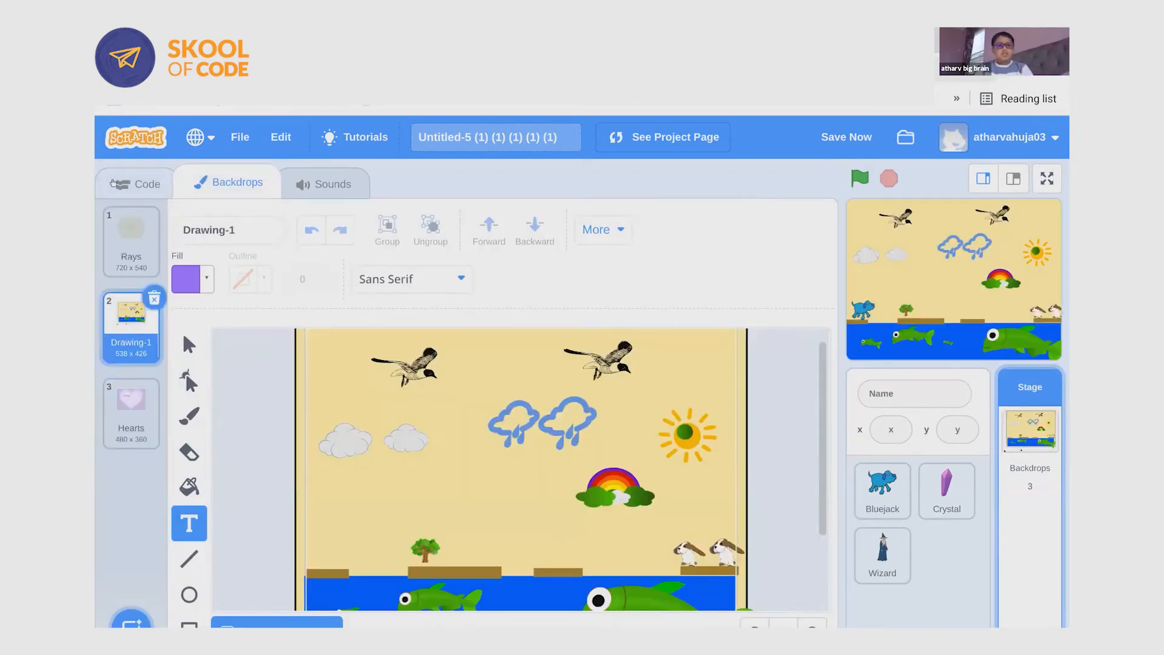
pyautogui.click(146, 183)
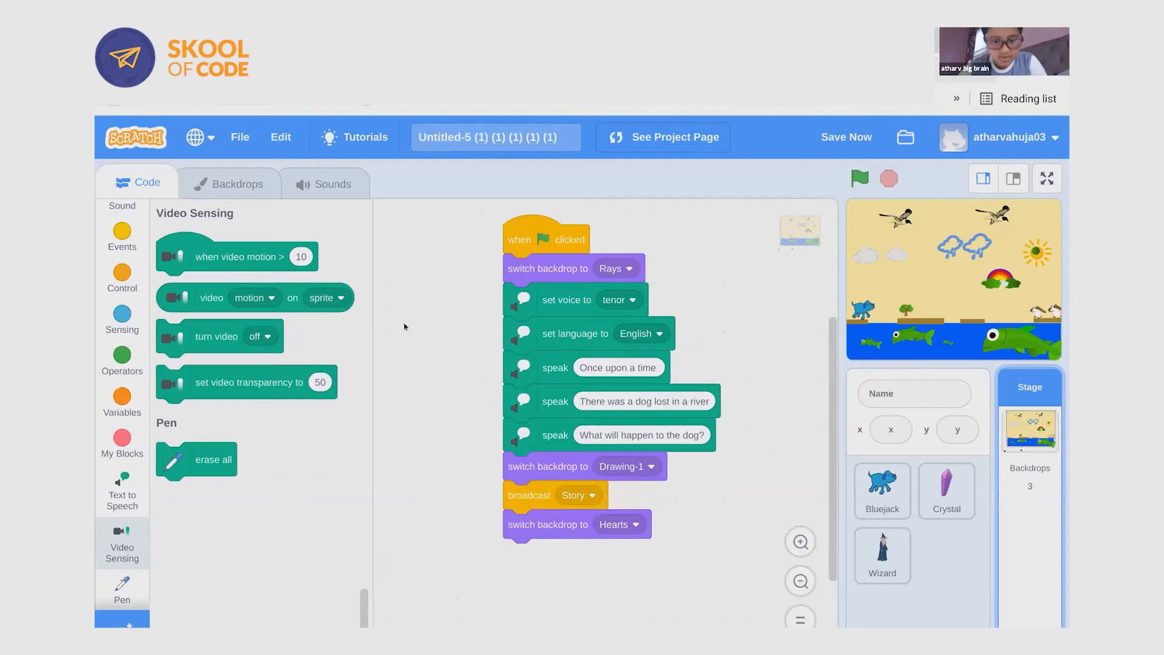
pyautogui.click(881, 490)
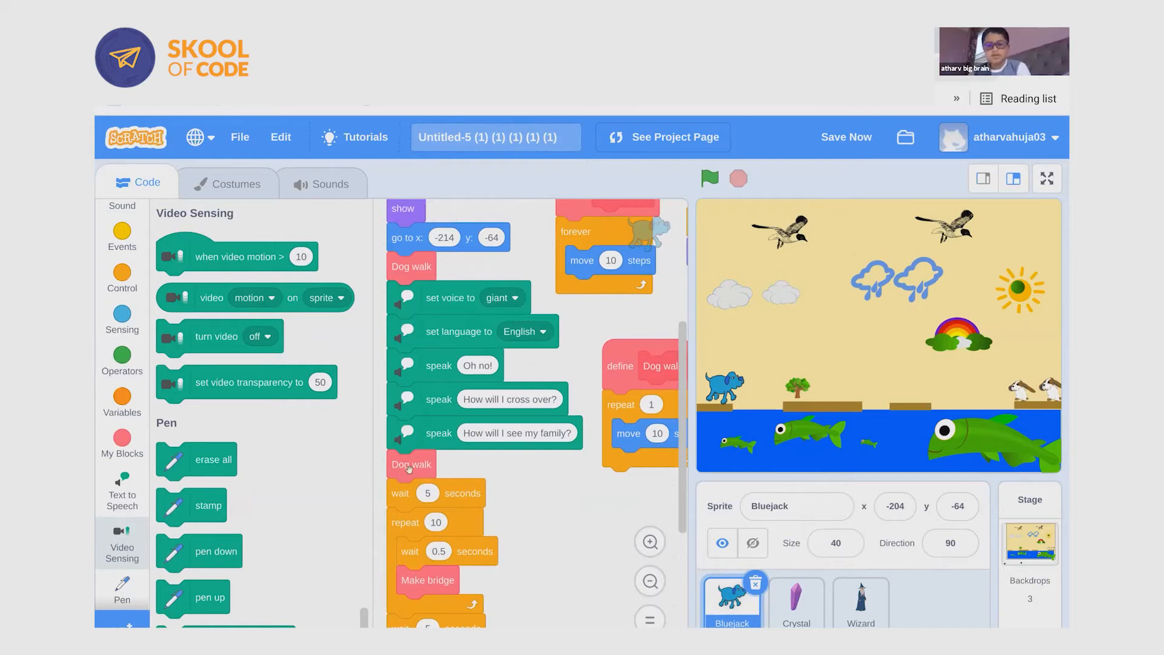
# Step: Scroll through Bluejack's script, then show the Wizard sprite's scripts
pyautogui.scroll(-3)
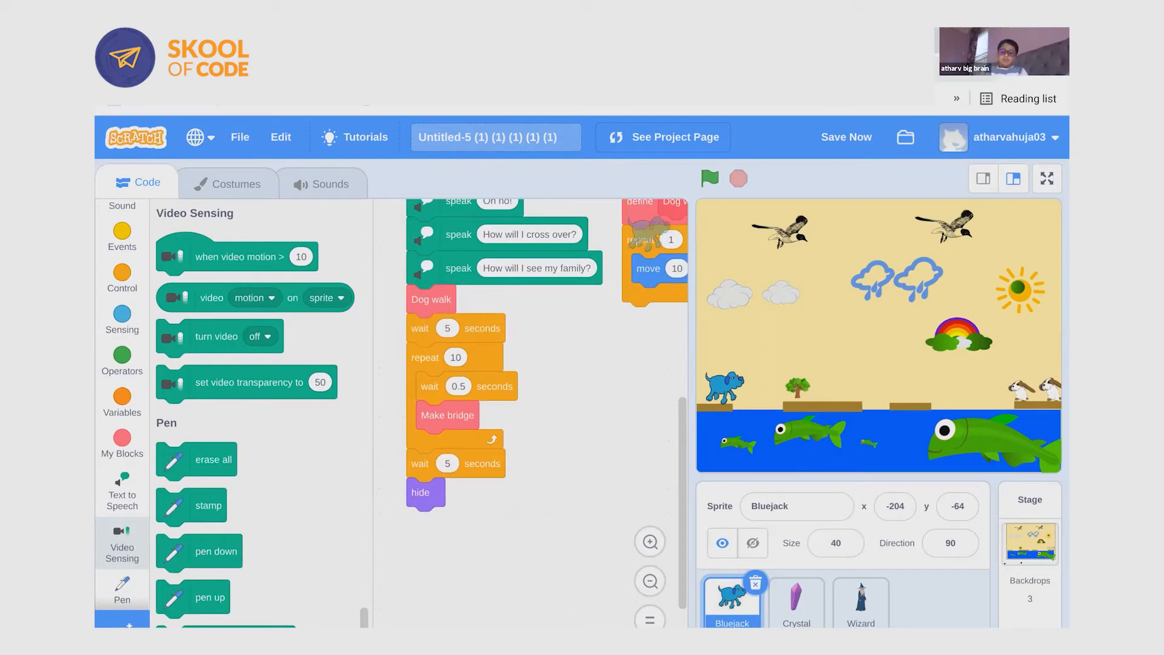
pyautogui.moveTo(434, 375)
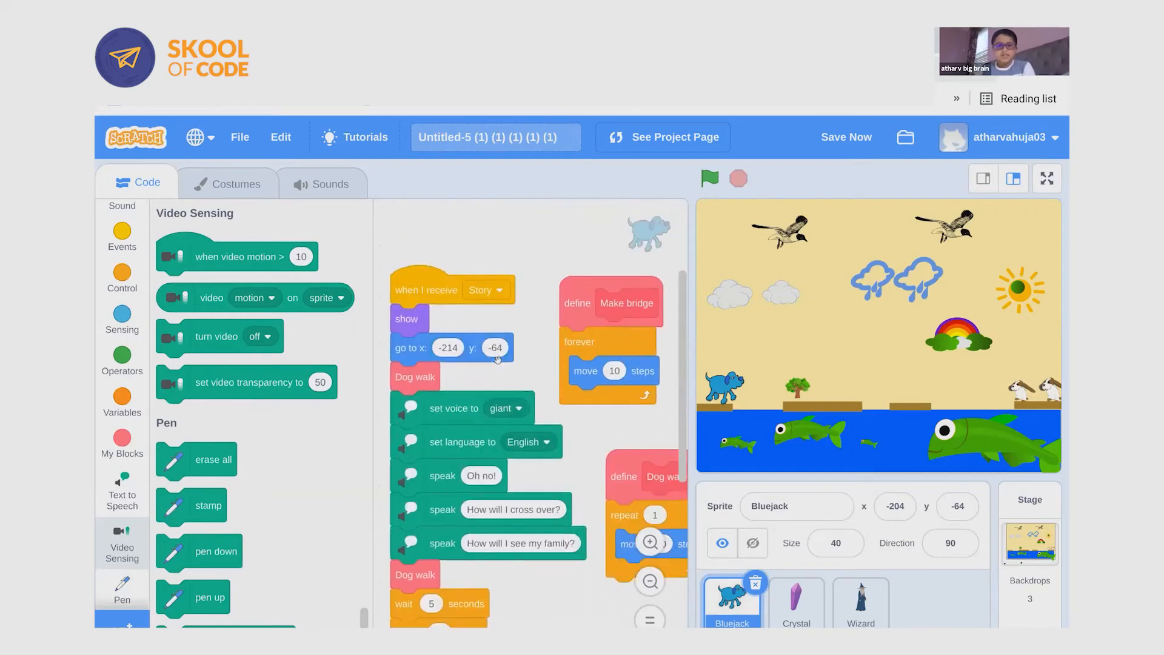
pyautogui.click(845, 137)
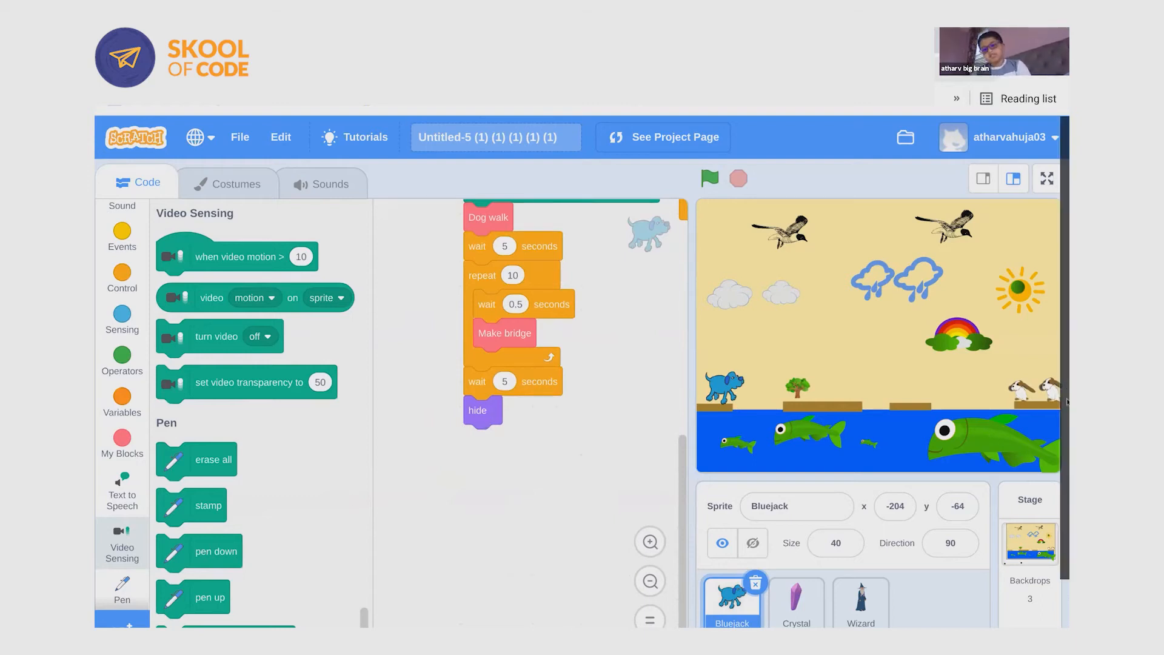
pyautogui.click(795, 602)
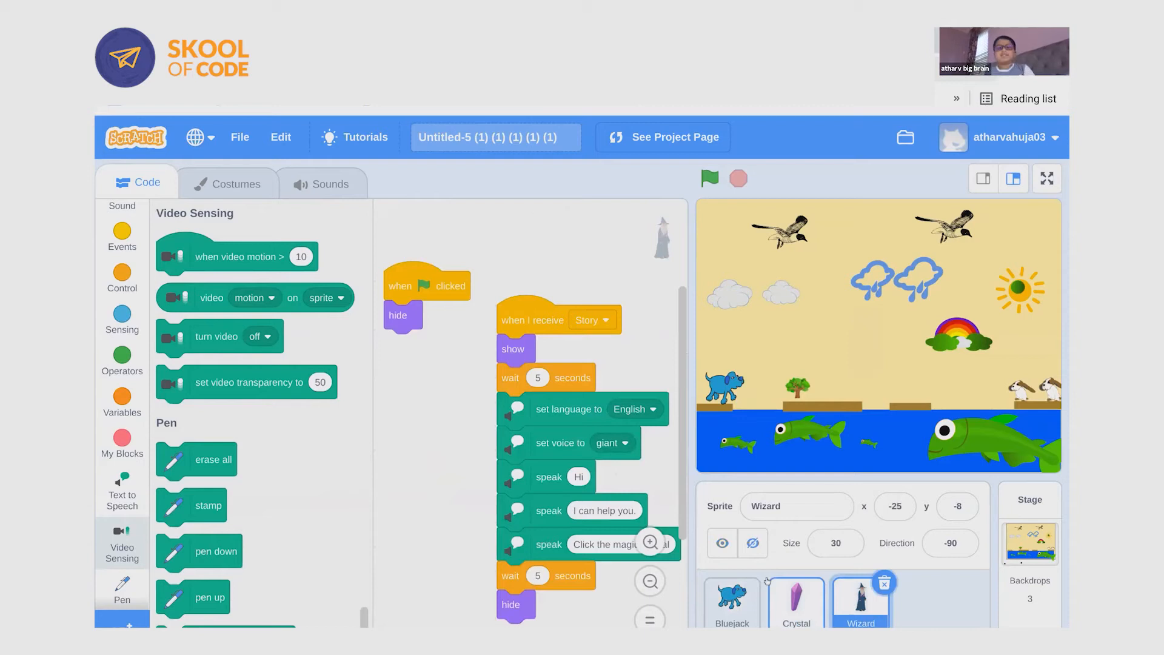
pyautogui.moveTo(505, 263)
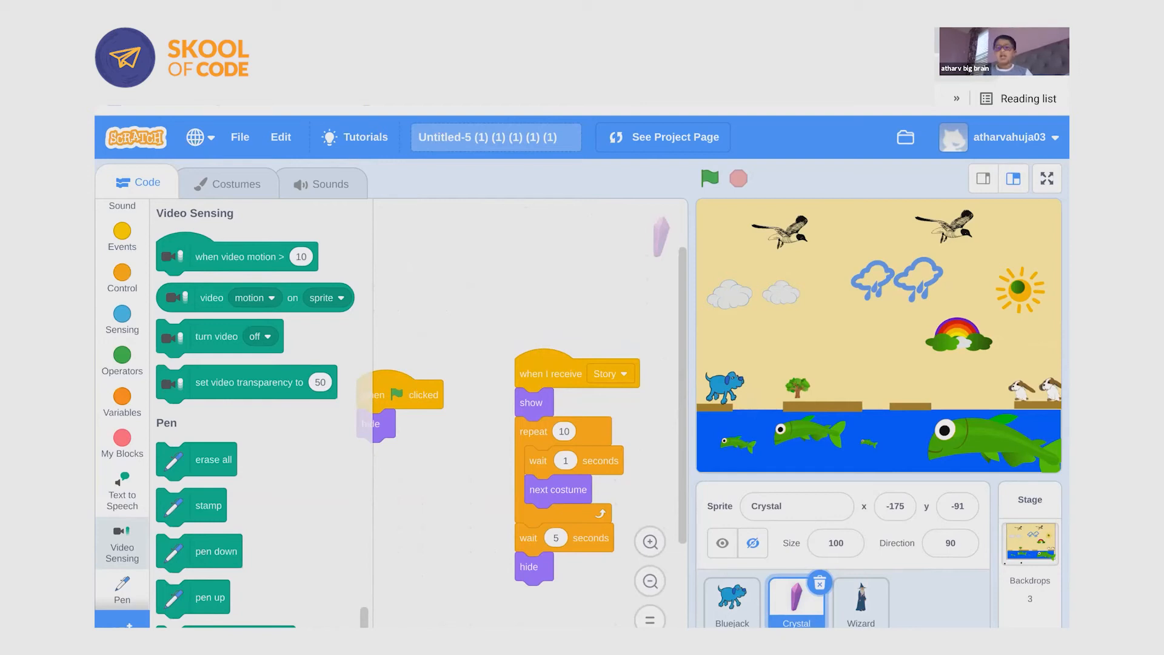
# Step: Show the stage's green-flag narration script
pyautogui.click(730, 601)
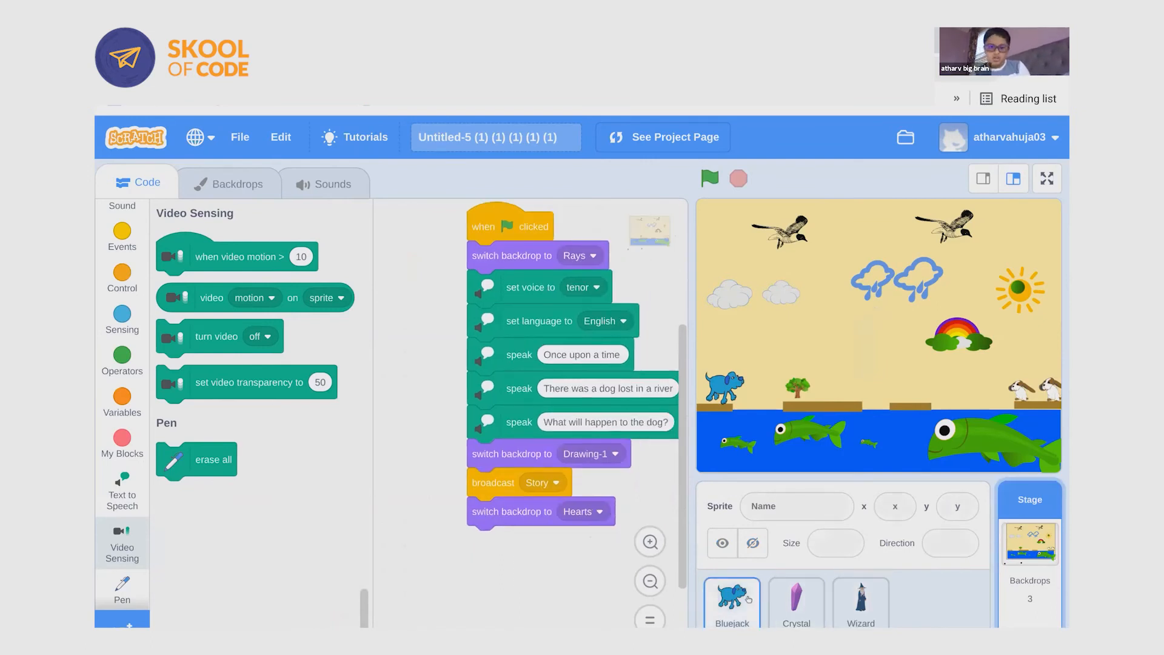
# Step: Check Bluejack's costumes and return to the stage's scripts
pyautogui.click(731, 601)
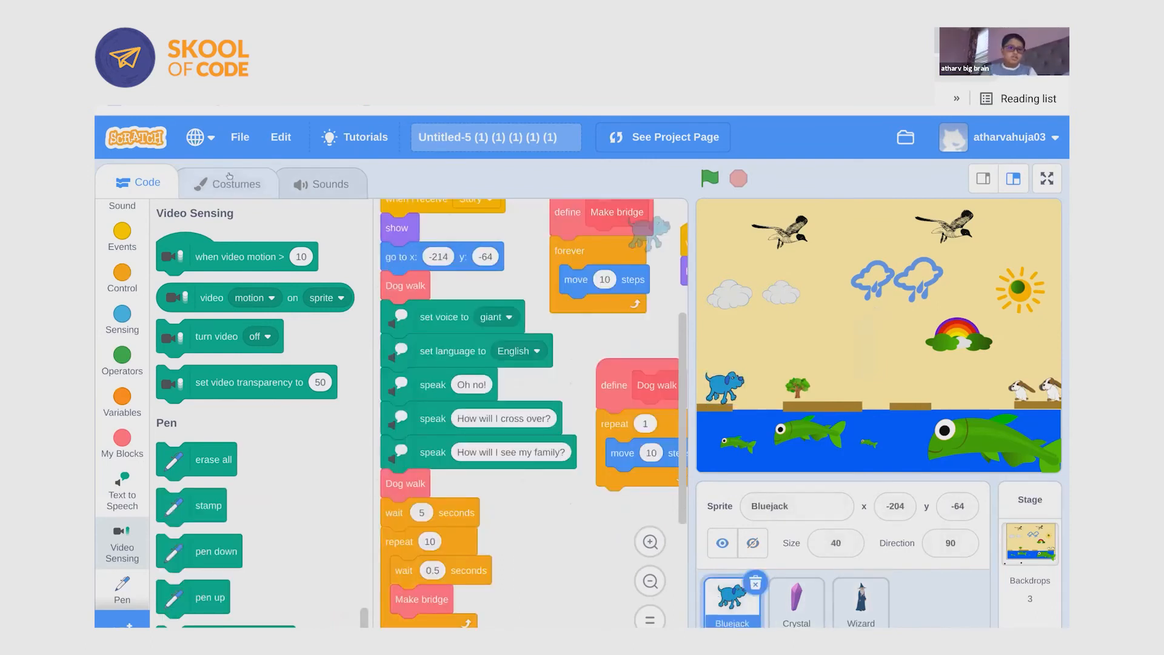
pyautogui.click(236, 183)
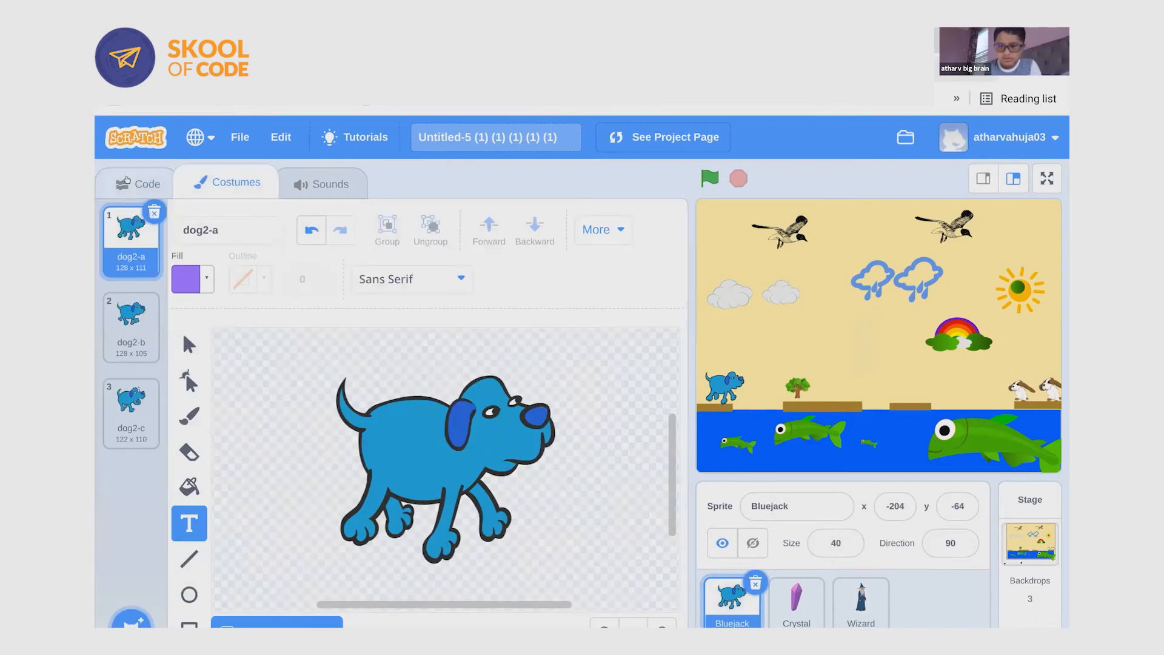
pyautogui.click(147, 182)
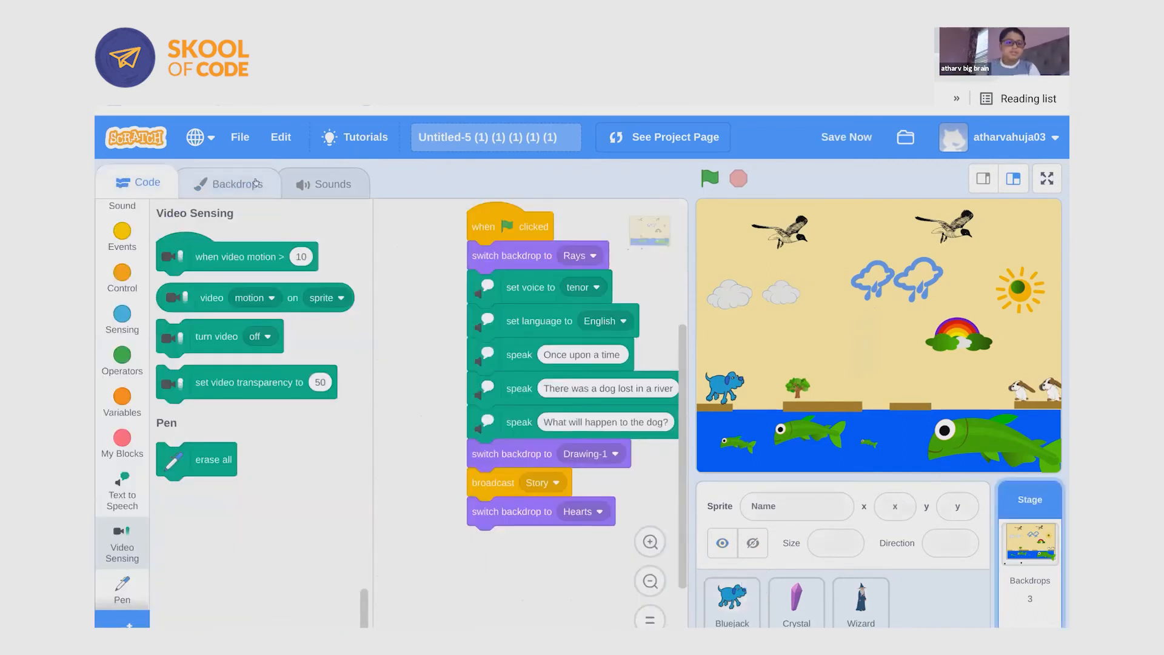
# Step: Make the Hearts backdrop ('Stick together') the stage's current backdrop
pyautogui.click(238, 183)
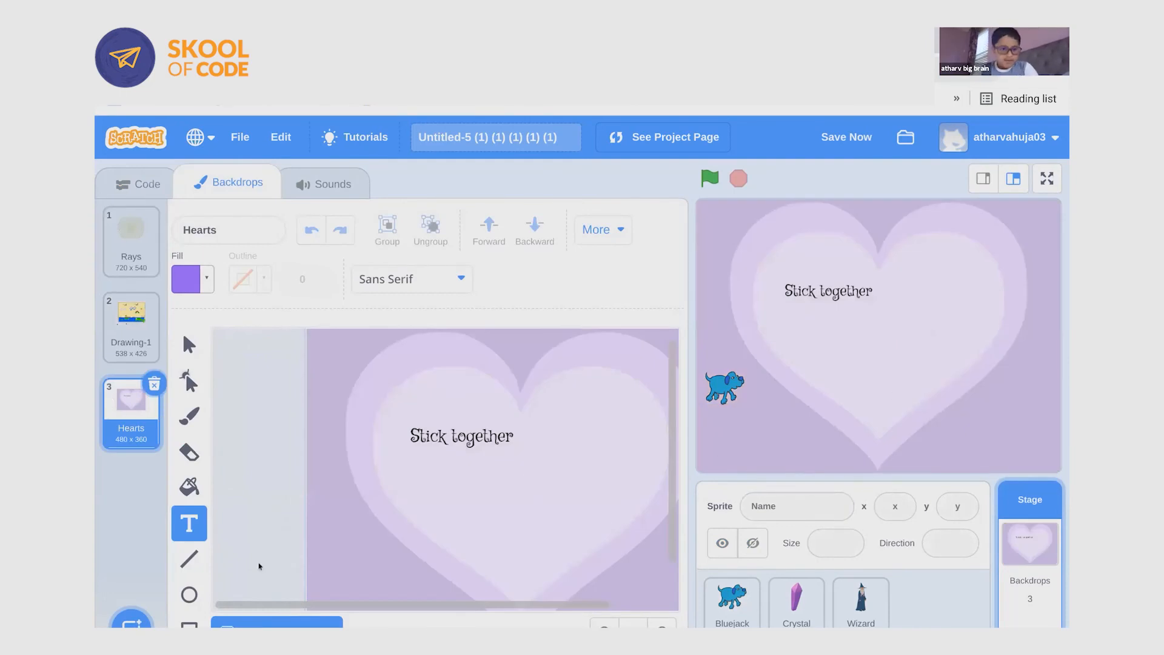
pyautogui.click(130, 235)
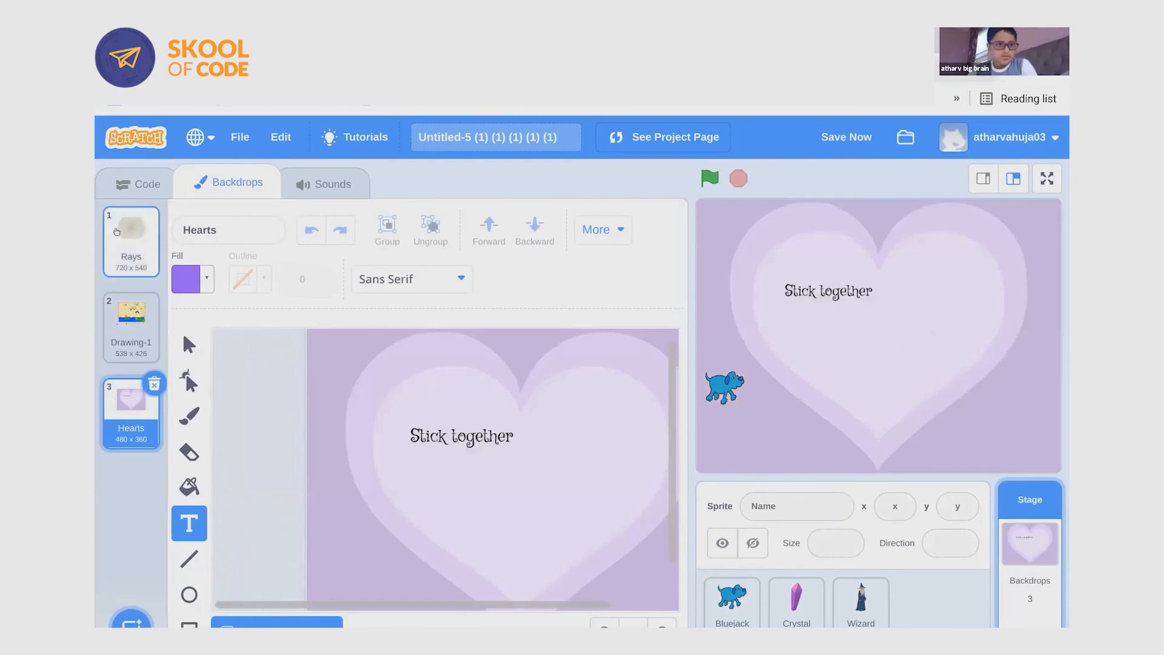
pyautogui.click(137, 183)
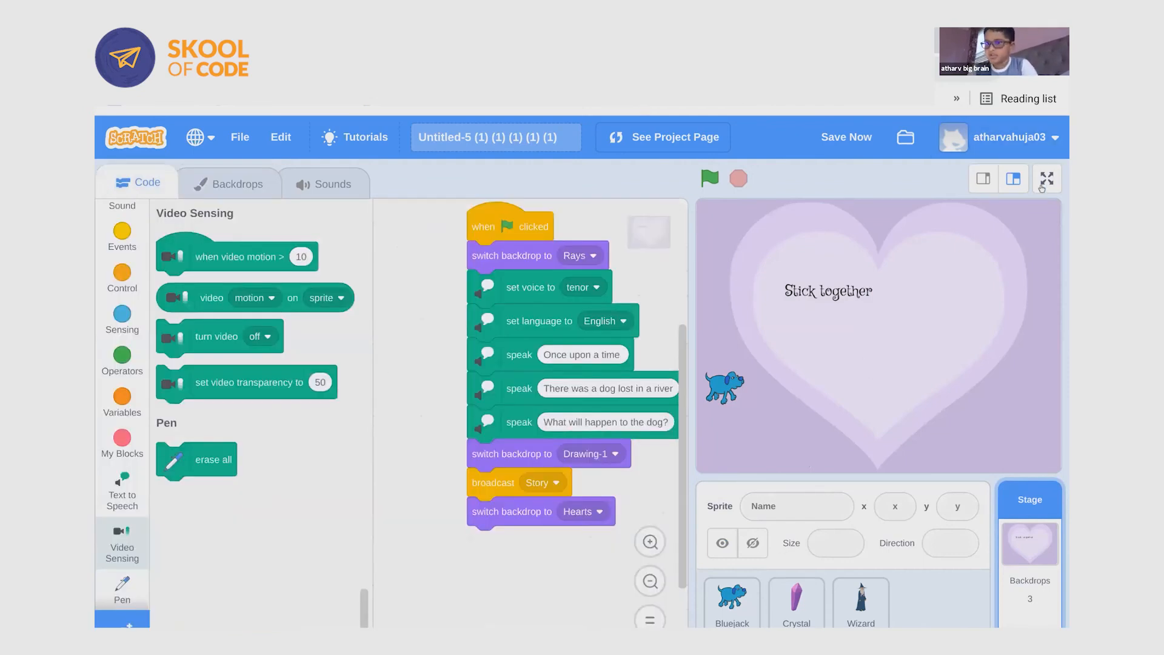
# Step: Play the story full-screen from the Rays opening to the Hearts ending
pyautogui.click(1047, 178)
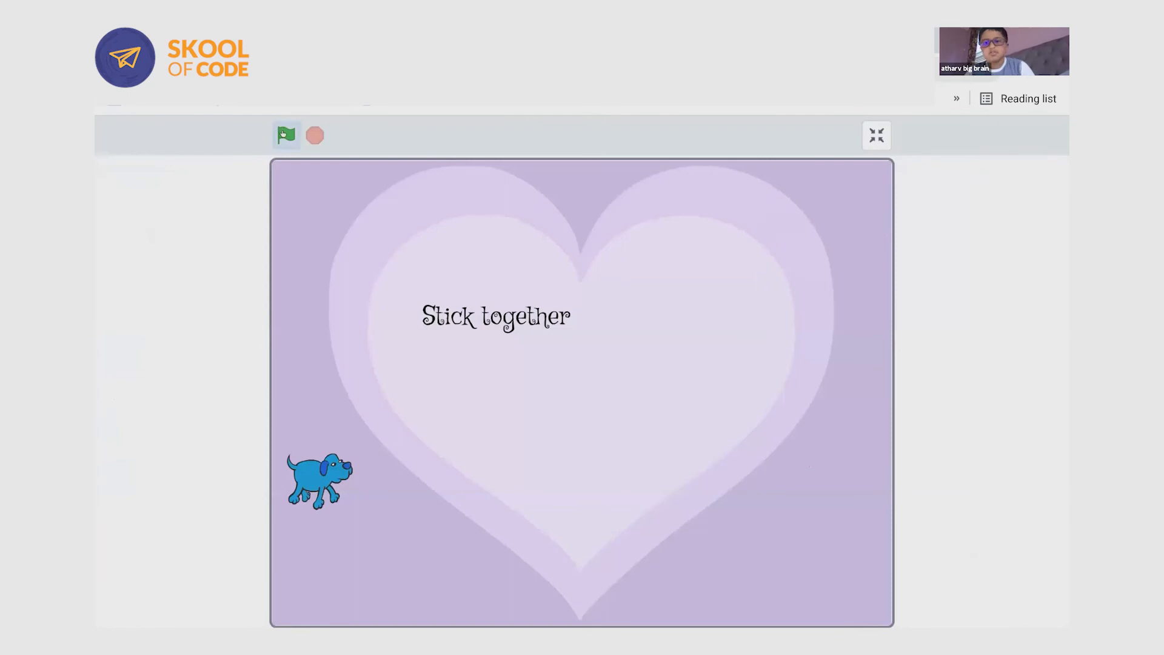
pyautogui.click(286, 134)
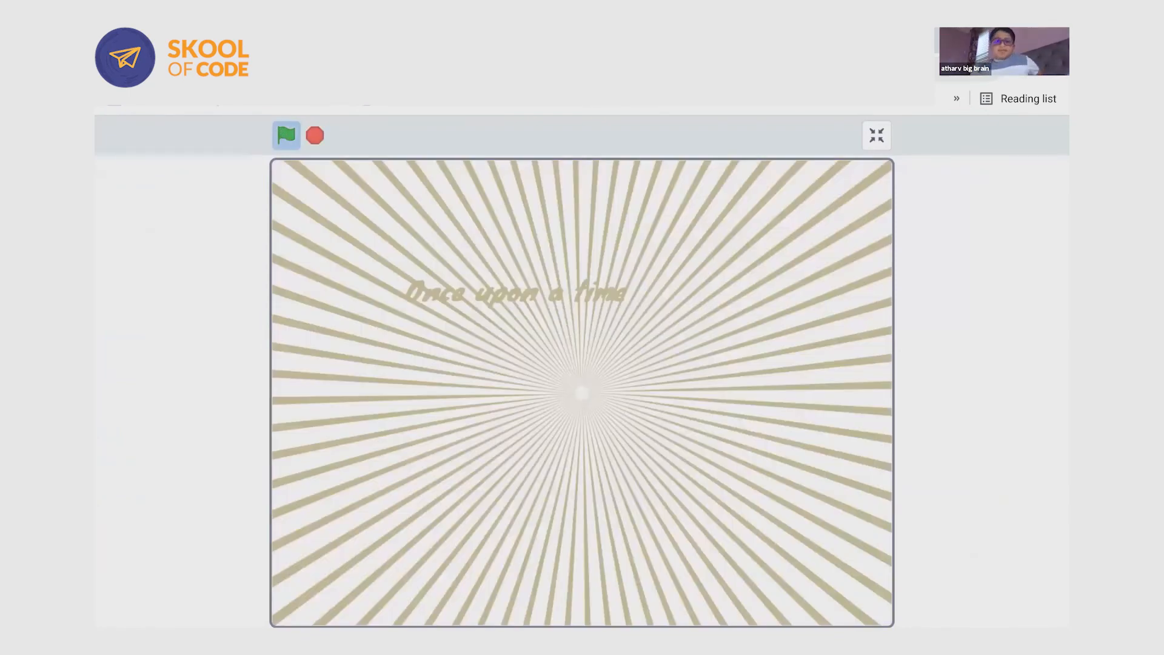
pyautogui.click(286, 134)
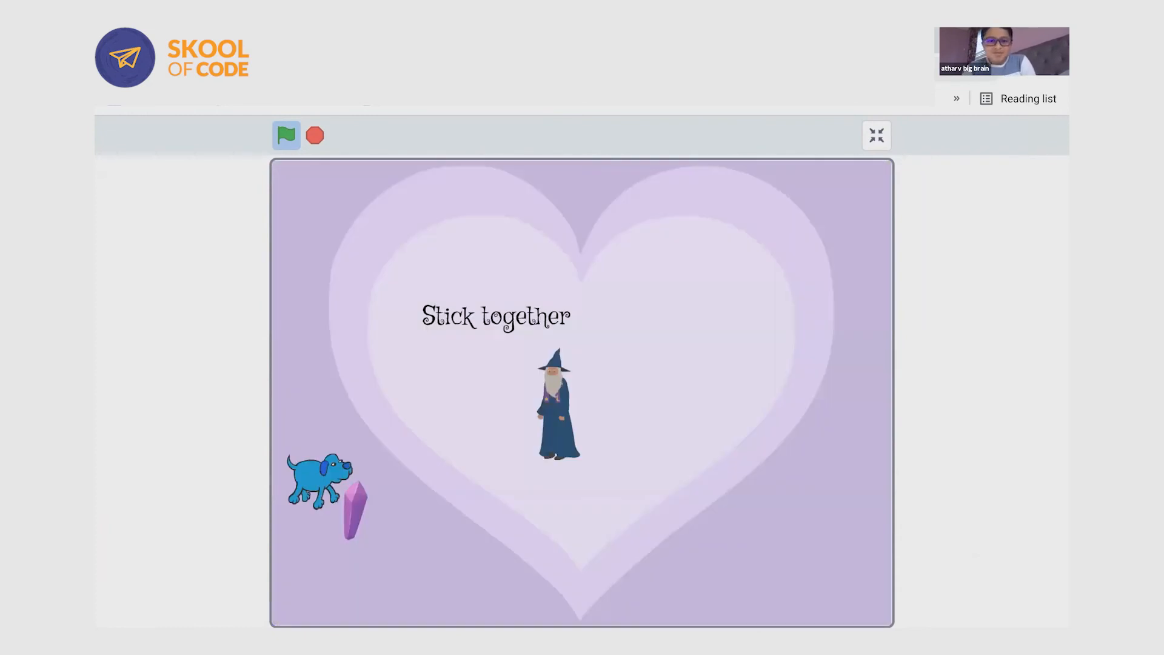